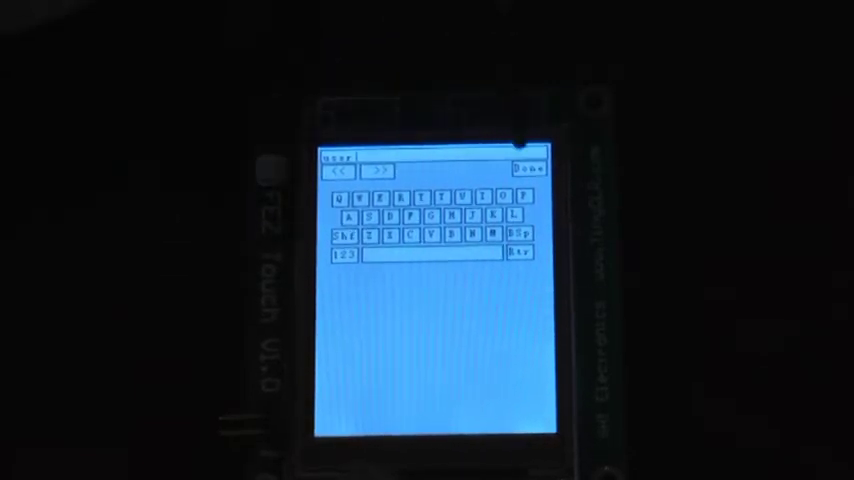
Step: Confirm the typed username with Done so the login form shows the name filled in
left_click(528, 170)
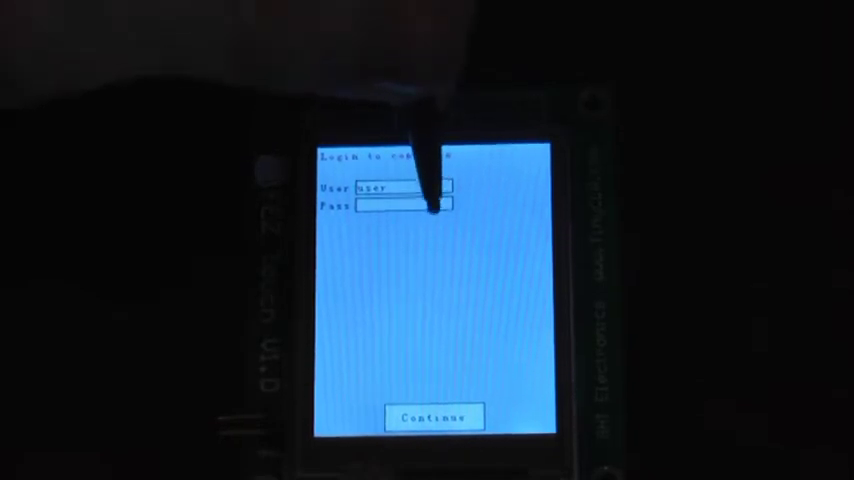